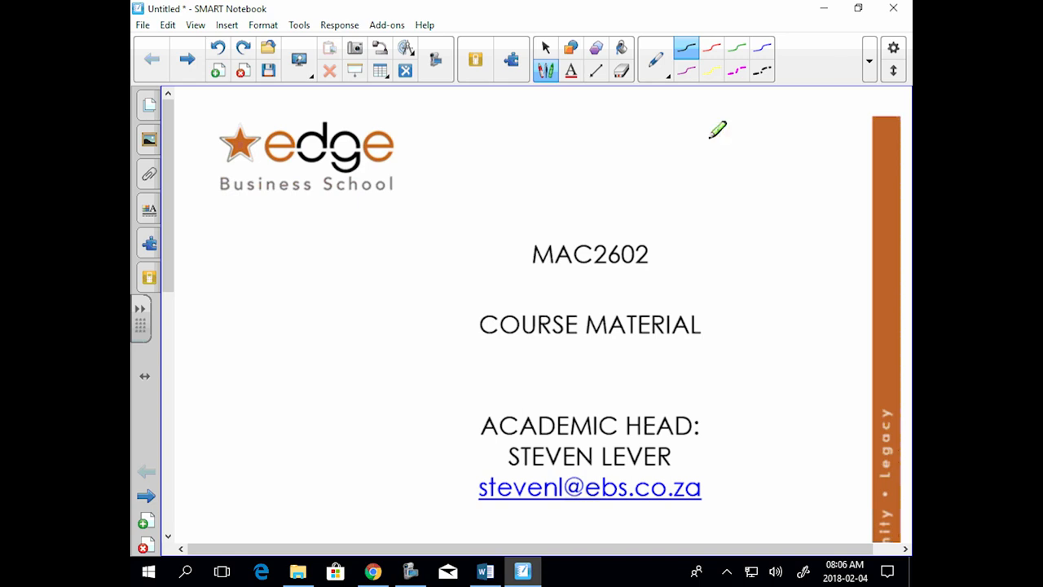
Step: Bring up the MAC2602PT Google Classroom stream and scroll to the Student performance sheet post
scroll(down, 3)
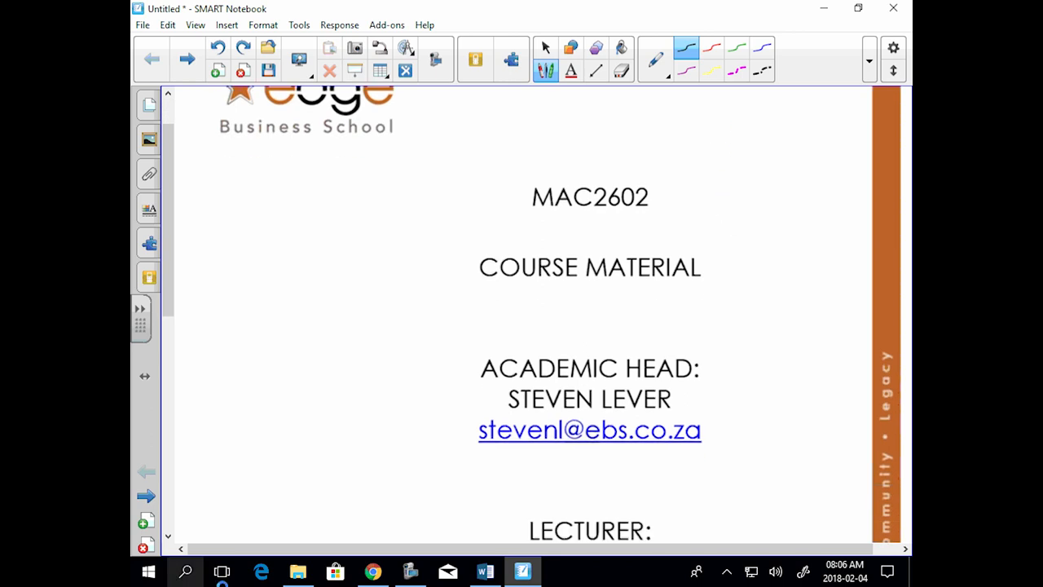
click(371, 570)
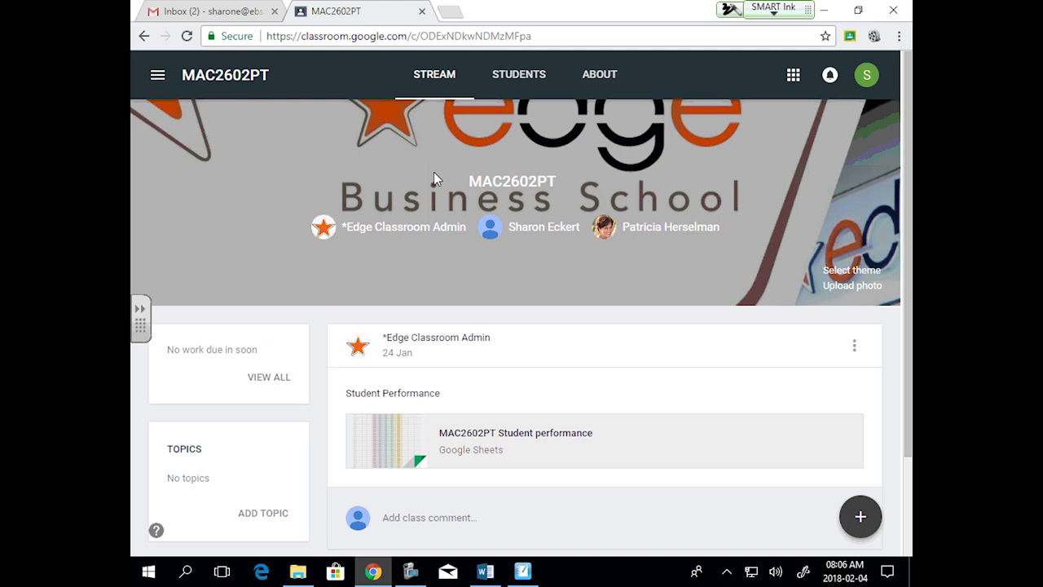
mouse_move(467, 139)
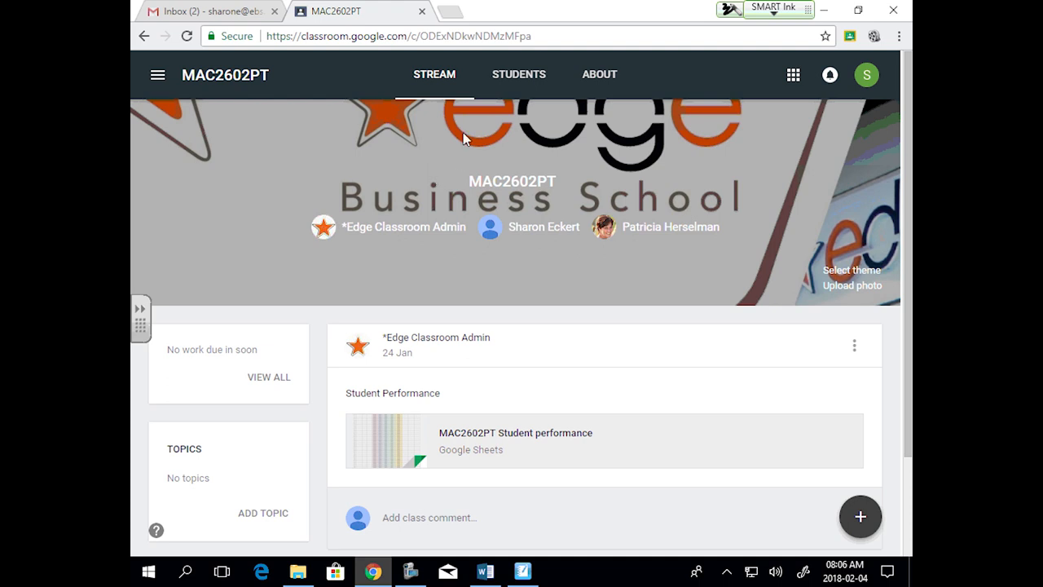
scroll(down, 3)
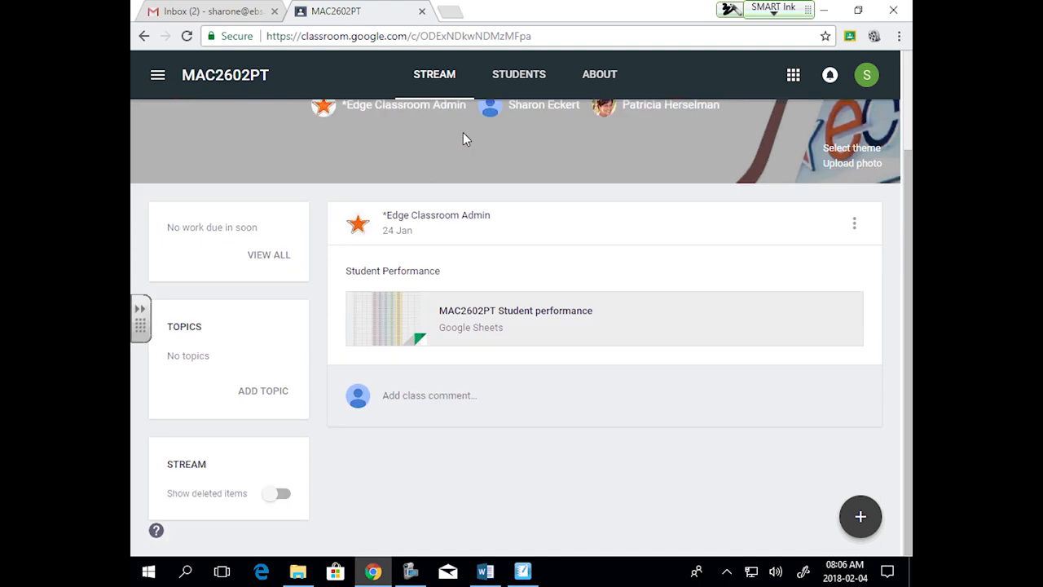
Step: Return to the SMART Notebook title slide and scroll to the lecturer's name and contact details
click(521, 570)
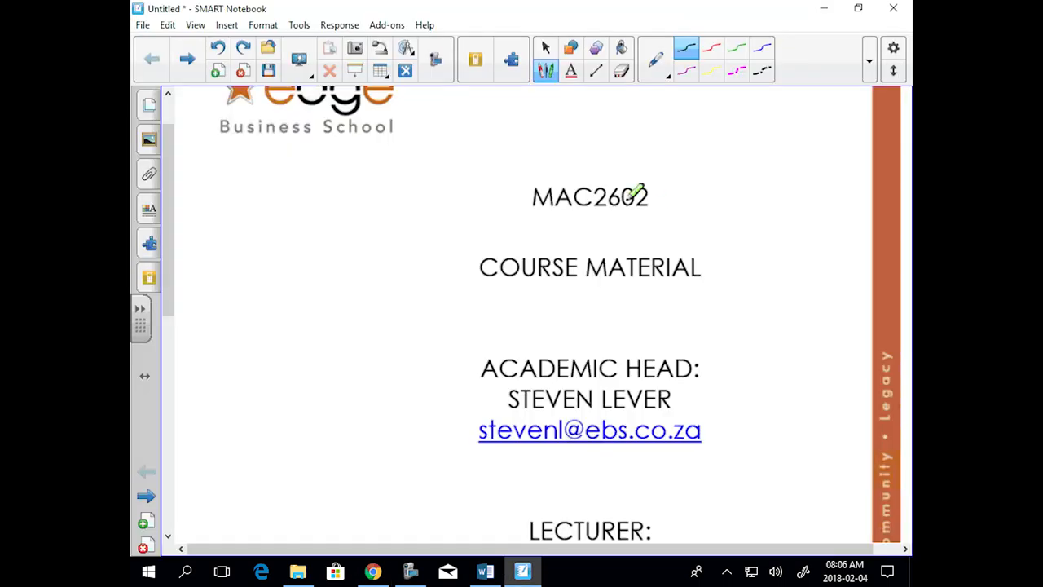
scroll(down, 3)
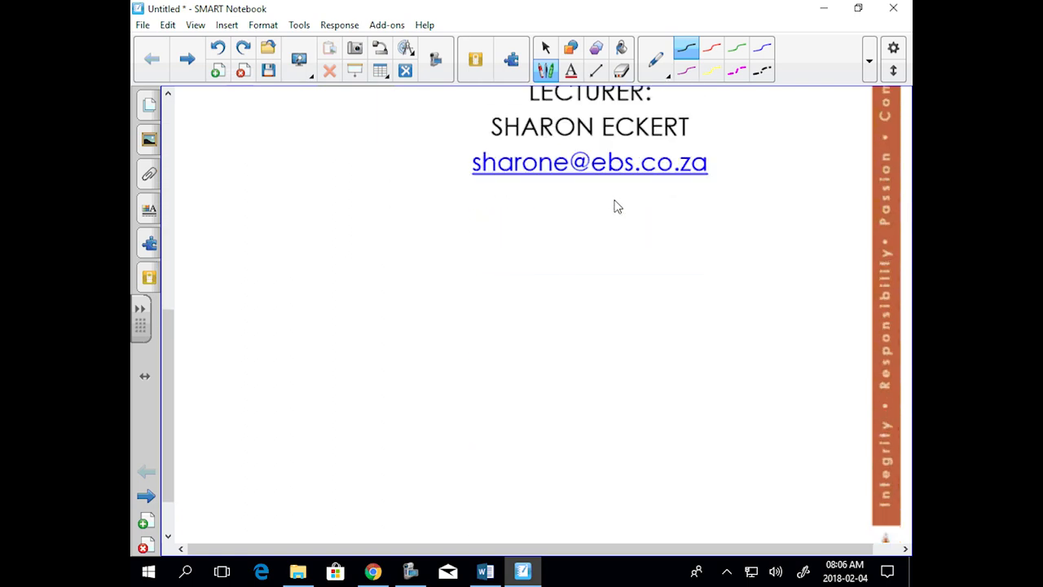
scroll(down, 3)
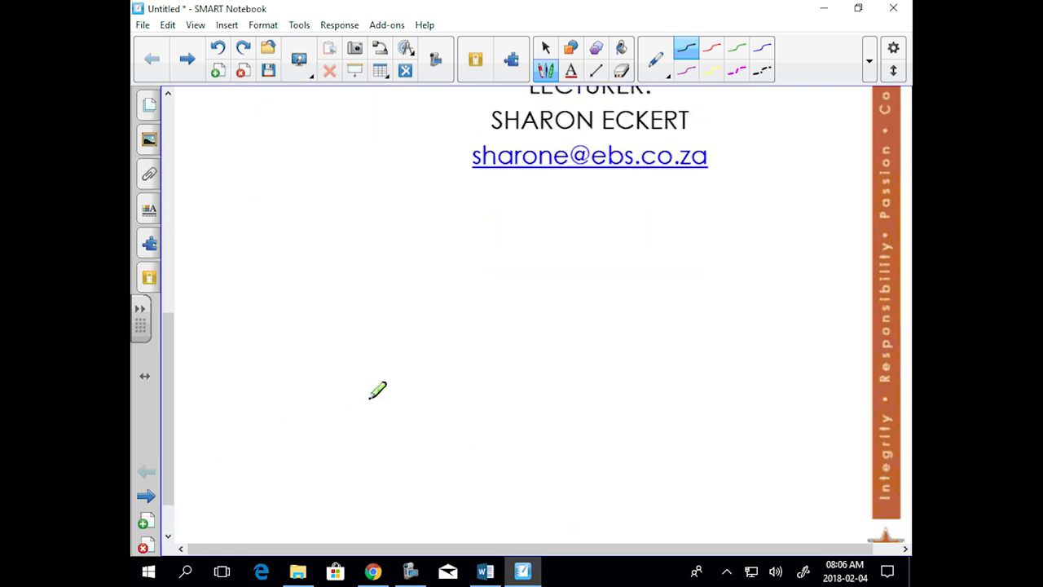
scroll(down, 3)
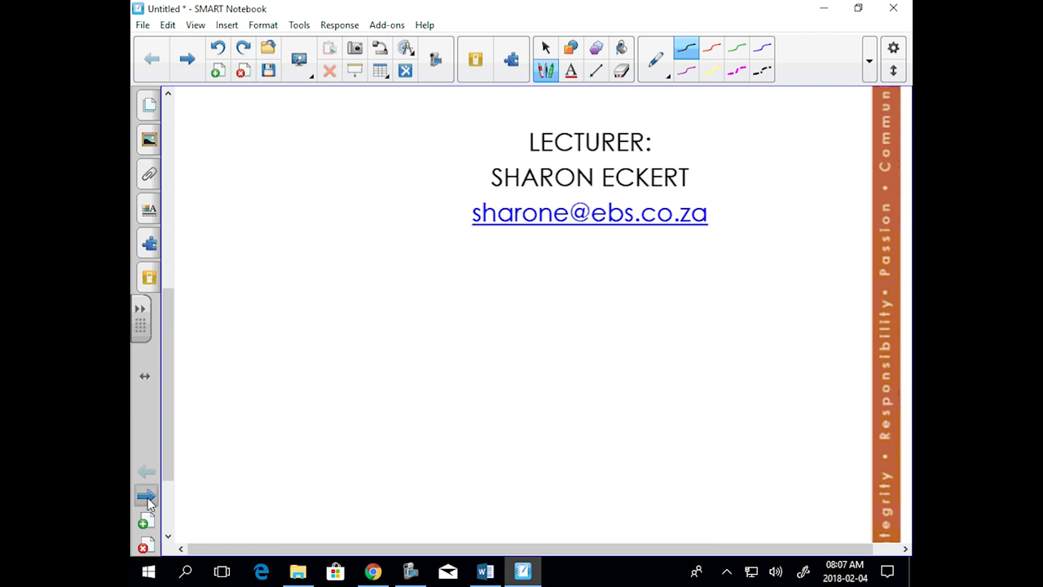
Step: Move to the new blank page after the course material title page
click(146, 497)
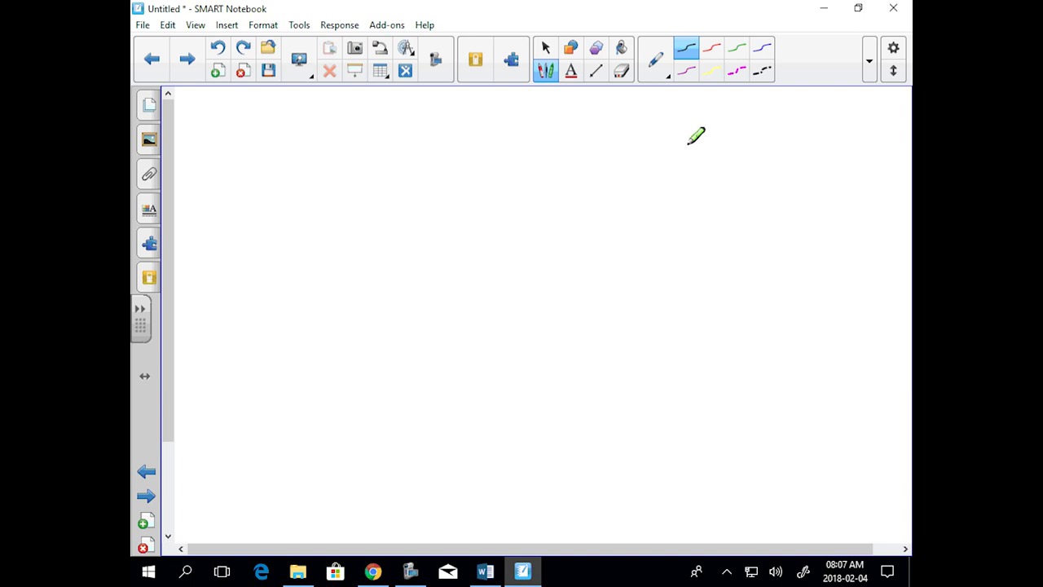
mouse_move(750, 171)
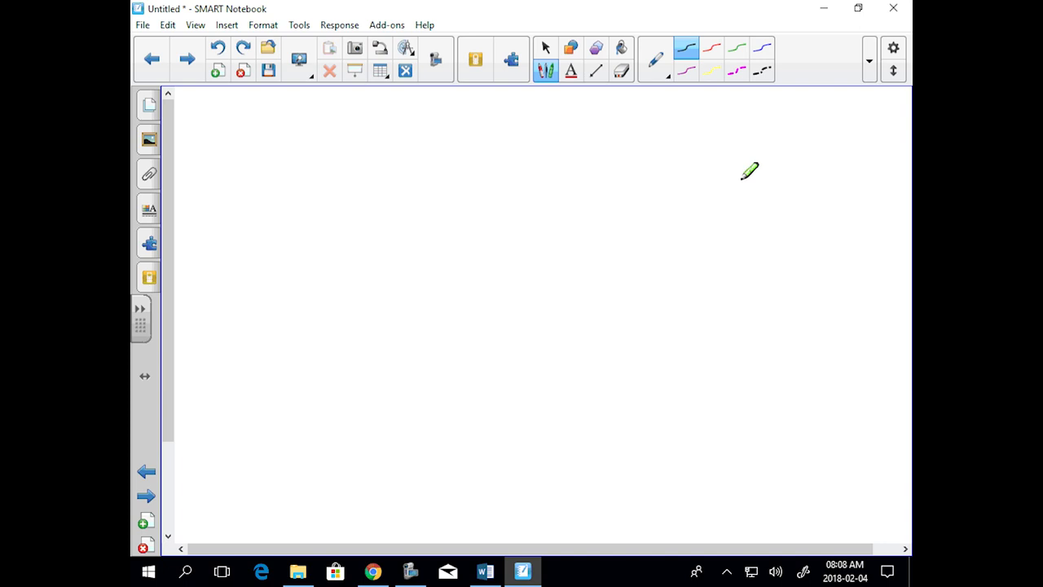
mouse_move(844, 25)
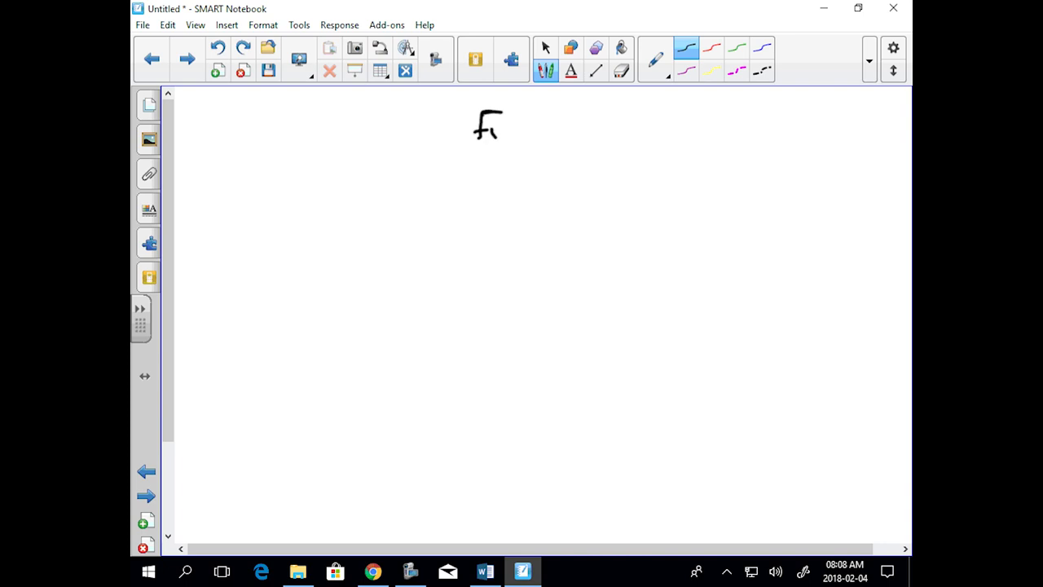
Step: Handwrite the heading 'Financial Manager' across the top of the blank page
drag(489, 131, 573, 131)
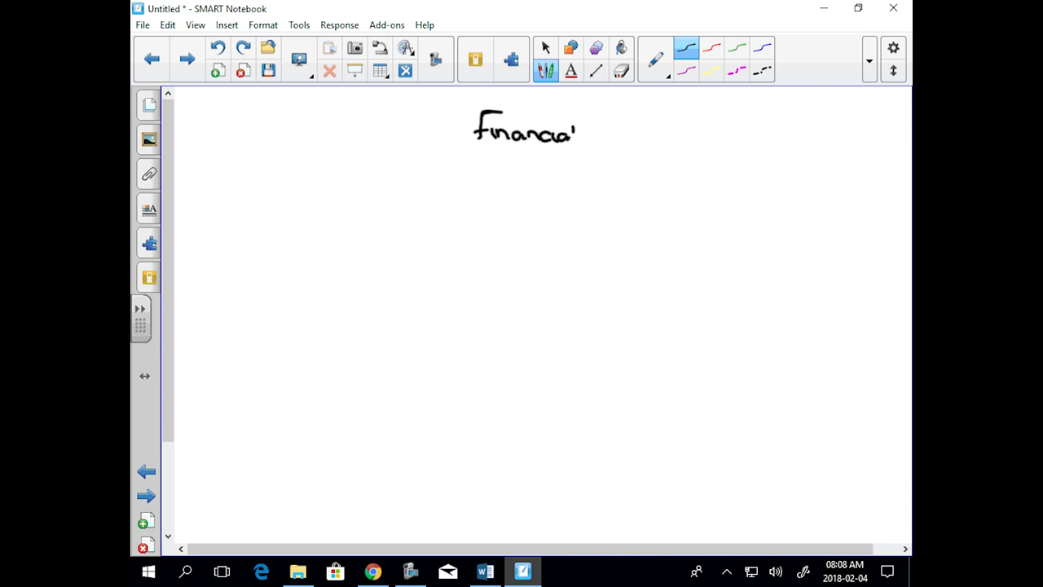
drag(600, 134, 668, 134)
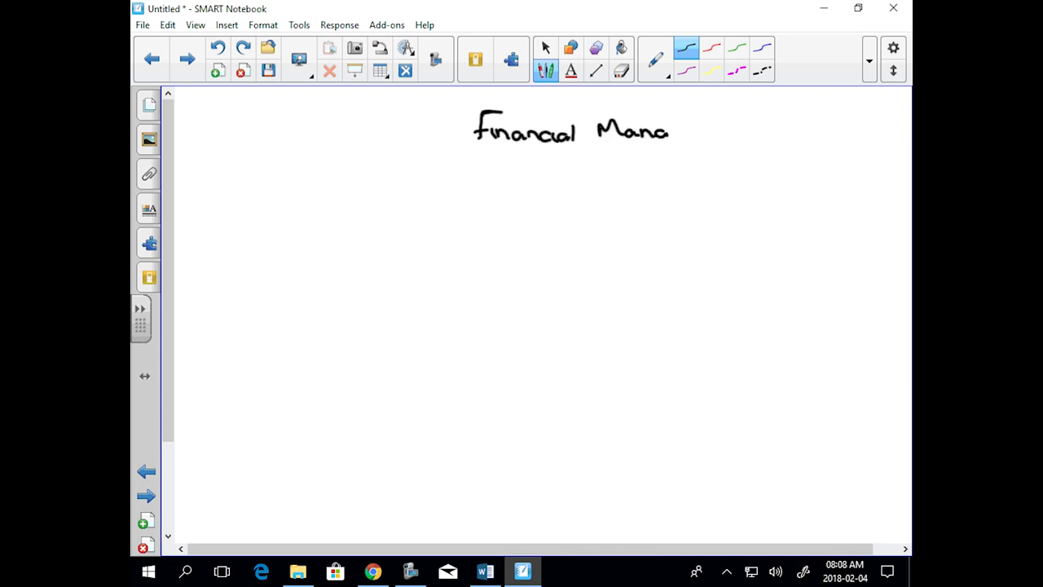
drag(668, 130, 720, 134)
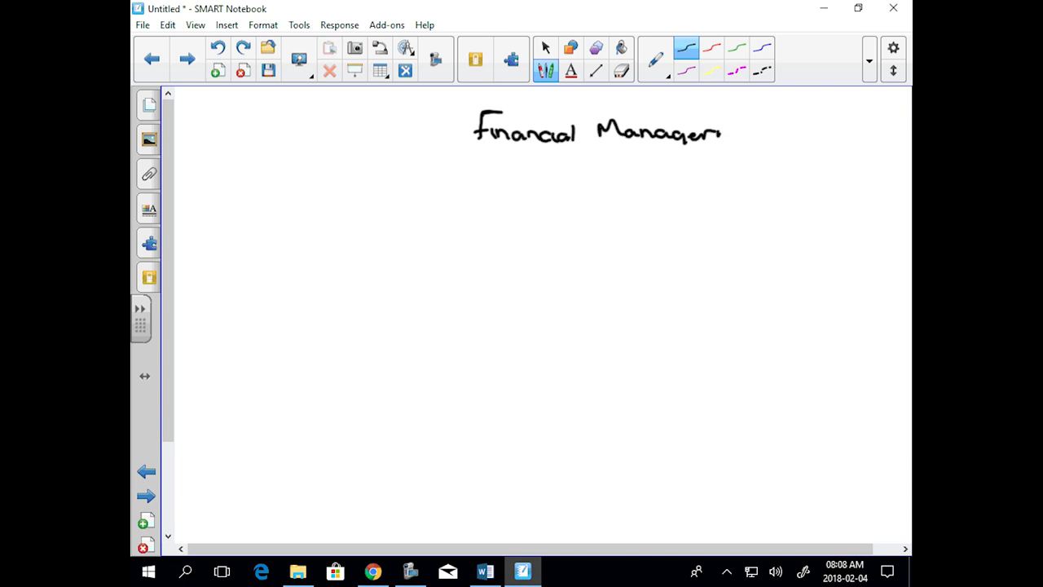
Step: Underline the heading and draw a left branch labelled 'Invest decision'
drag(444, 162, 766, 171)
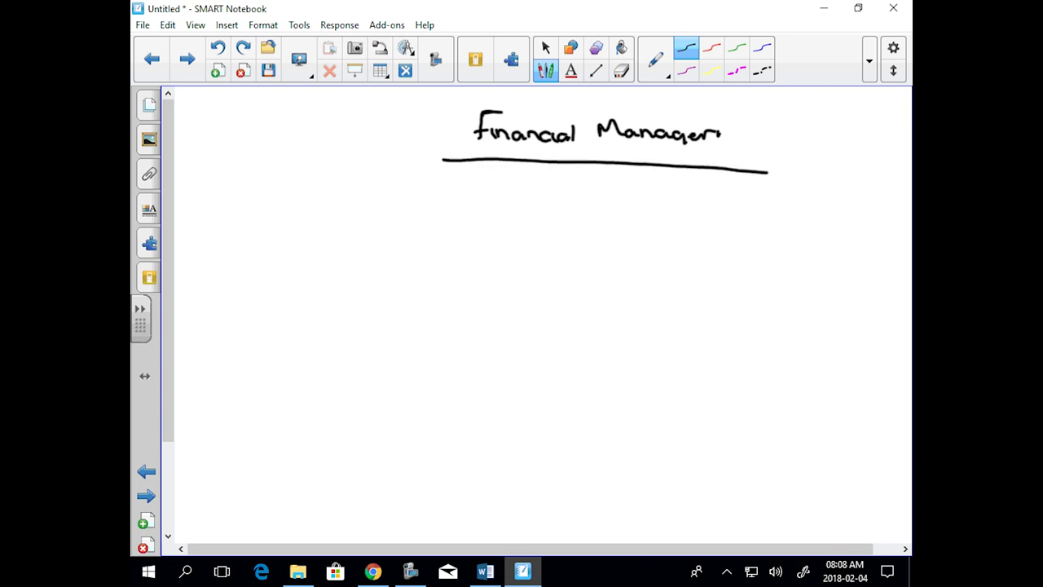
drag(571, 171, 329, 220)
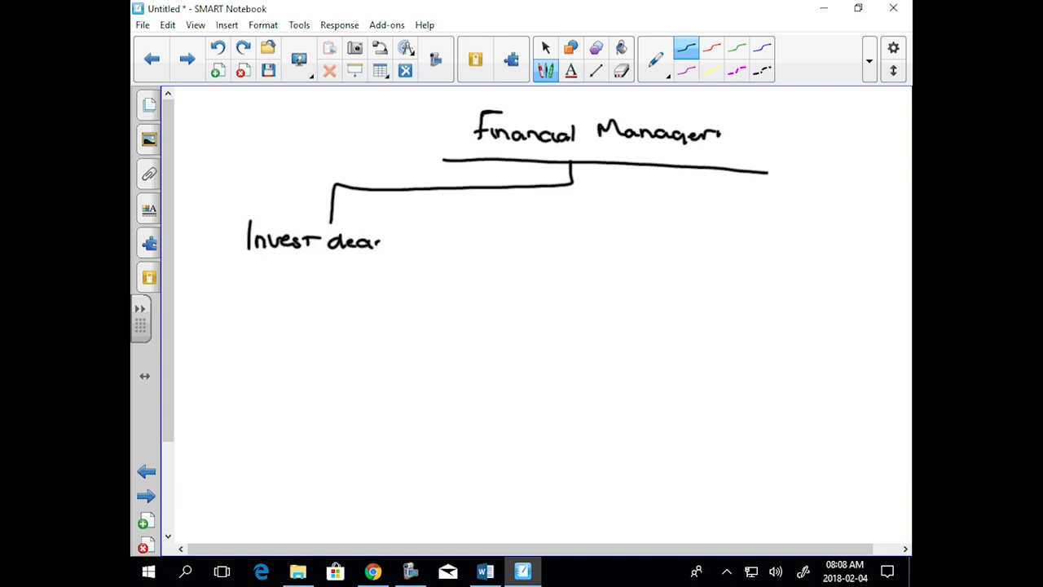
drag(379, 241, 420, 244)
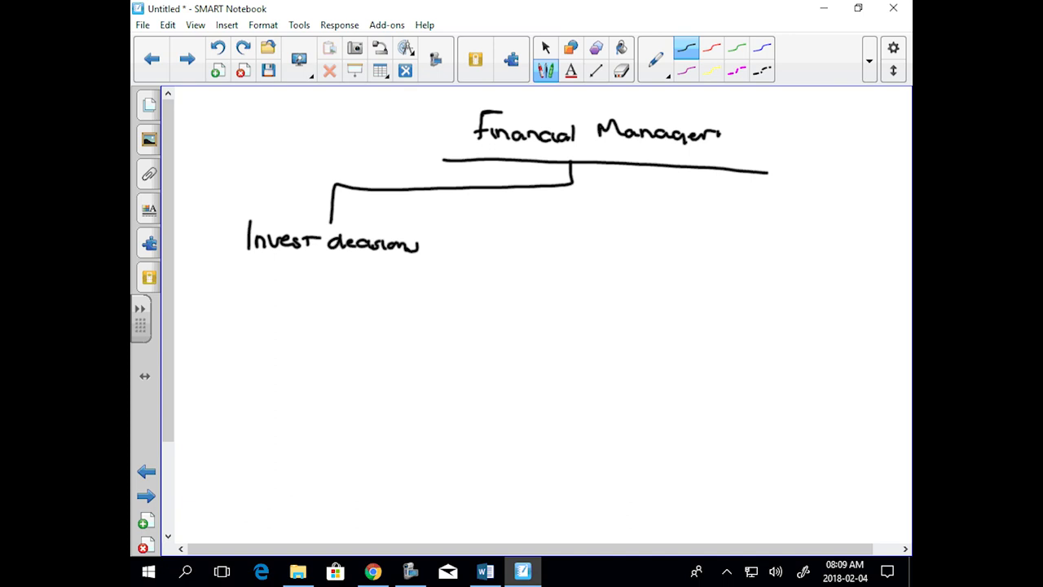
mouse_move(844, 25)
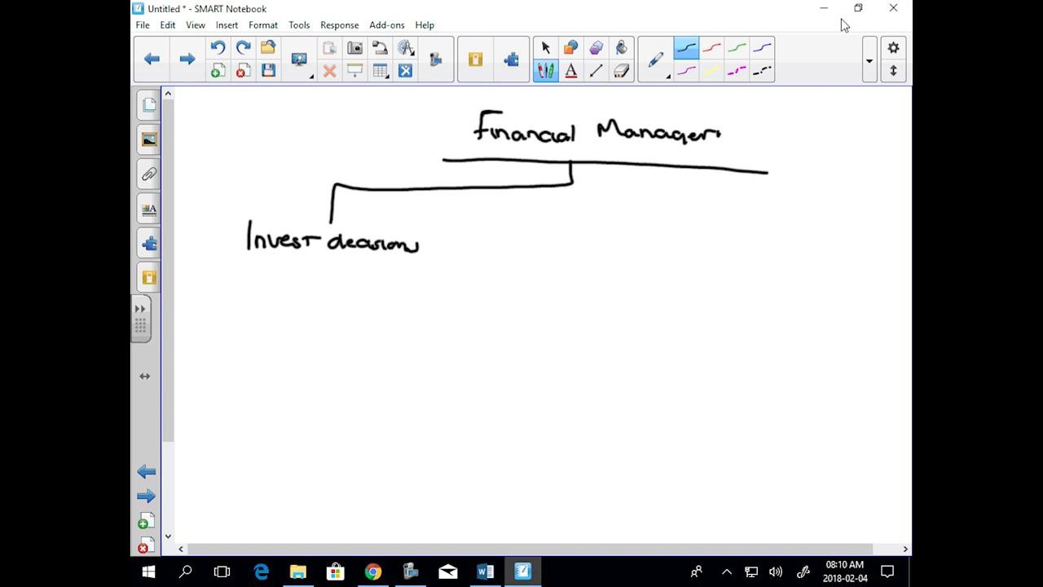
Step: Link Invest decision down to IRR and Cost of capital, with 9% written beside it
click(316, 268)
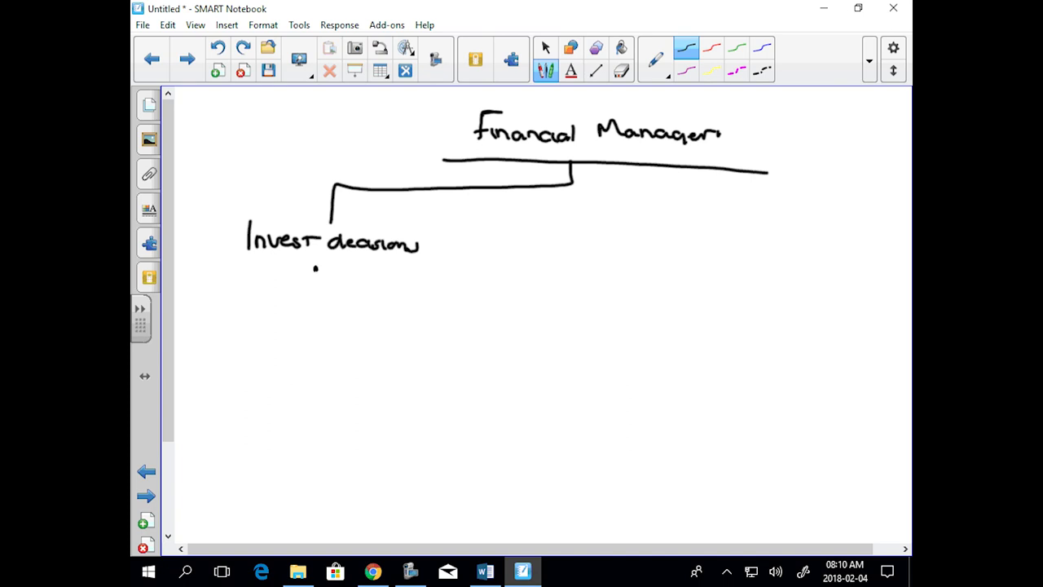
drag(313, 269, 313, 343)
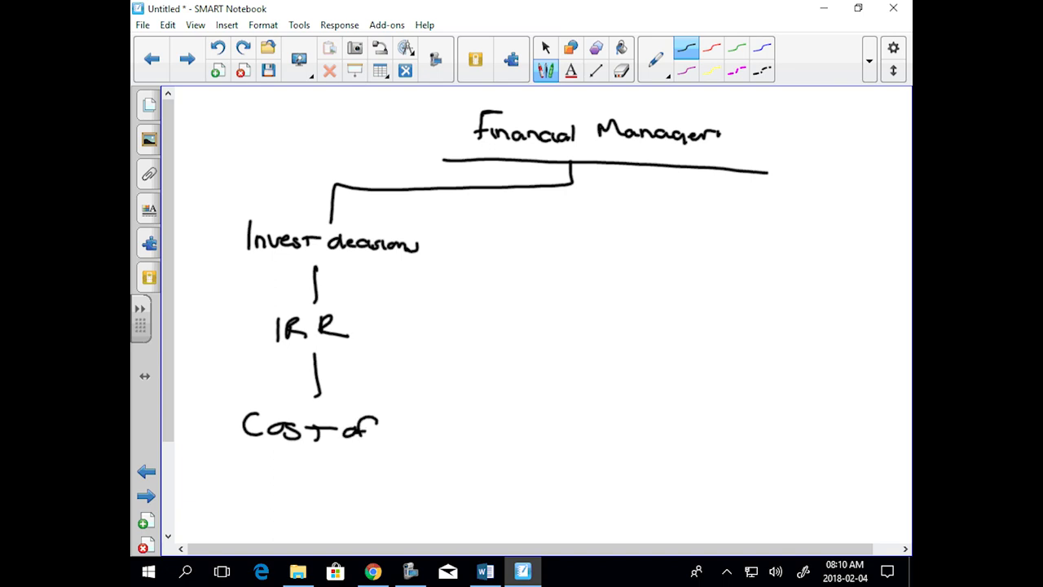
drag(269, 470, 318, 473)
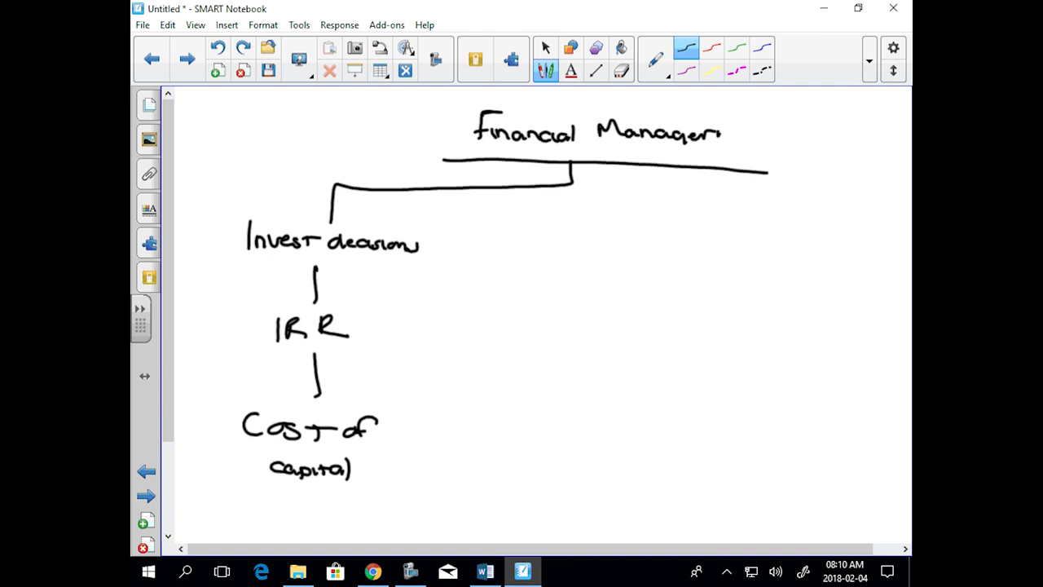
drag(408, 443, 437, 470)
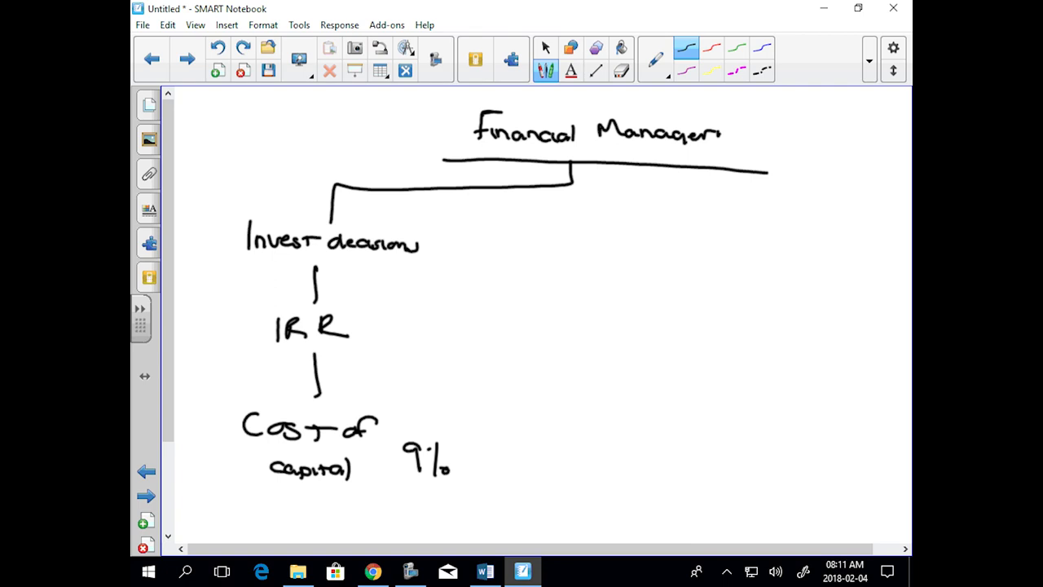
Step: Add a 'Financing decisions' branch off the top bar, arrowed down to 'Cap structure' beside the 9%
drag(502, 181, 502, 232)
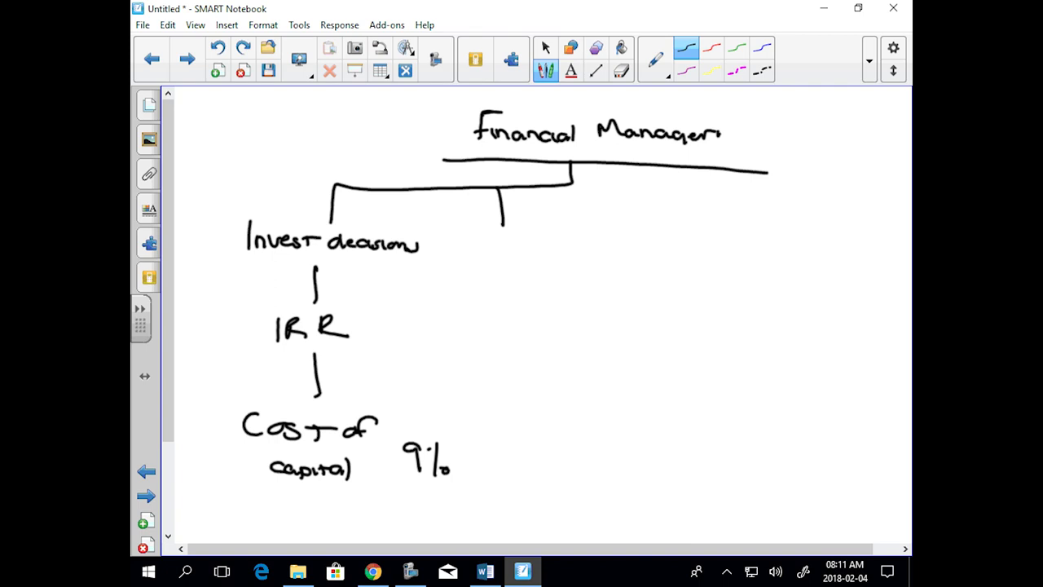
drag(473, 244, 486, 236)
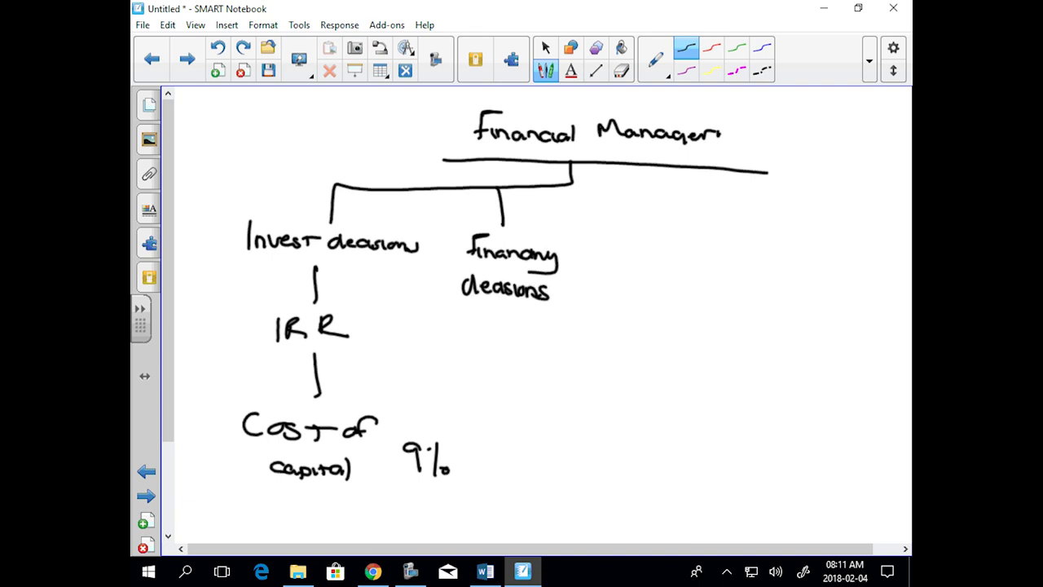
drag(469, 460, 530, 463)
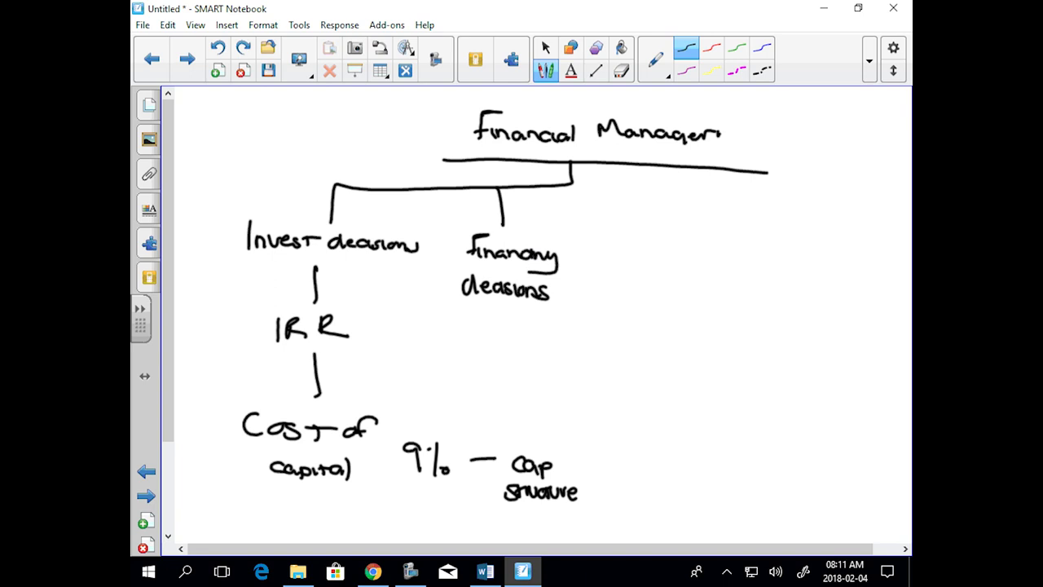
drag(519, 313, 520, 437)
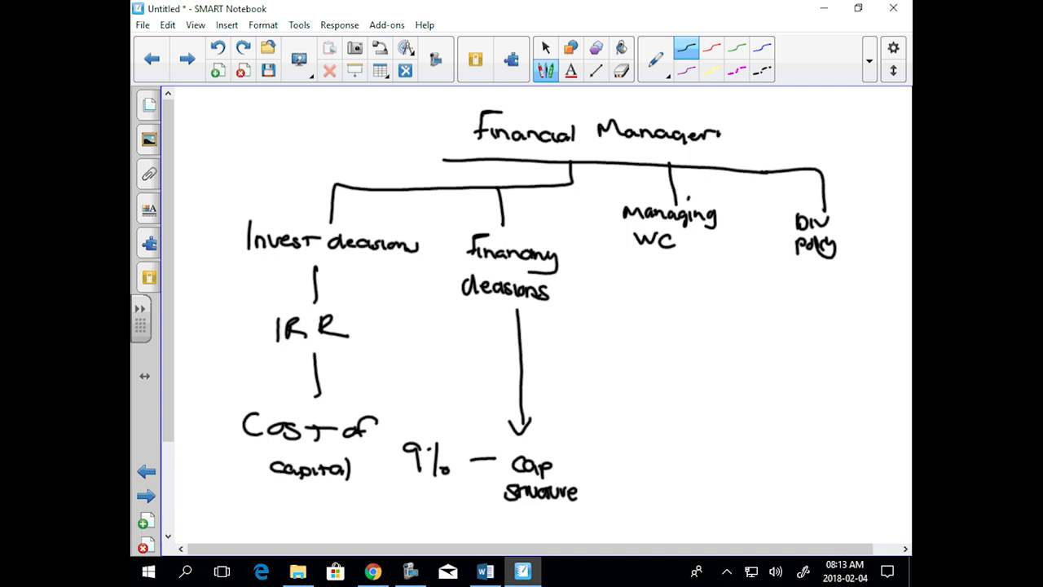
Step: Underline WC under Managing, then move on to the Topic 1 strategy diagram page
drag(616, 254, 730, 252)
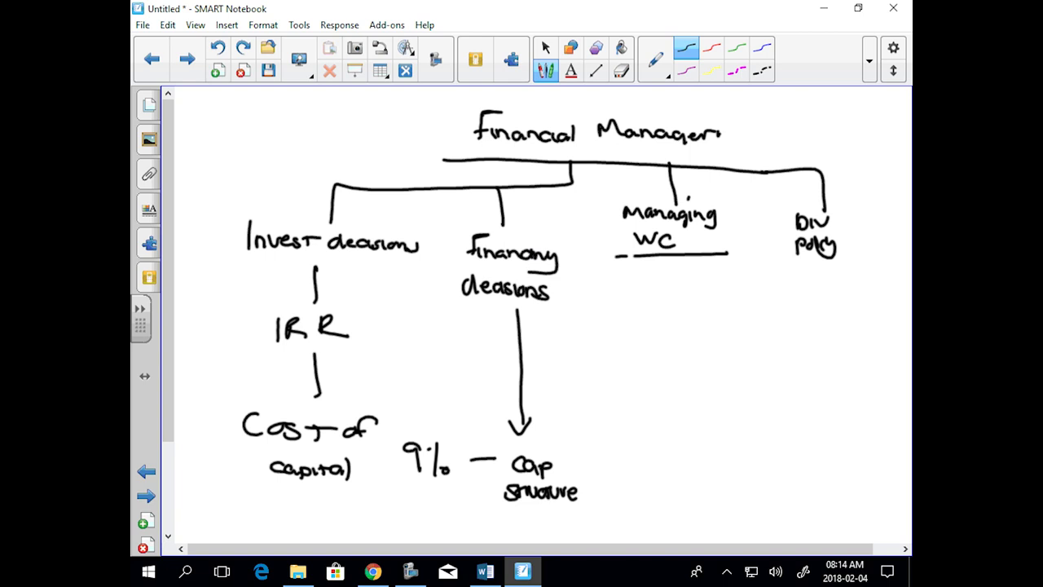
click(185, 59)
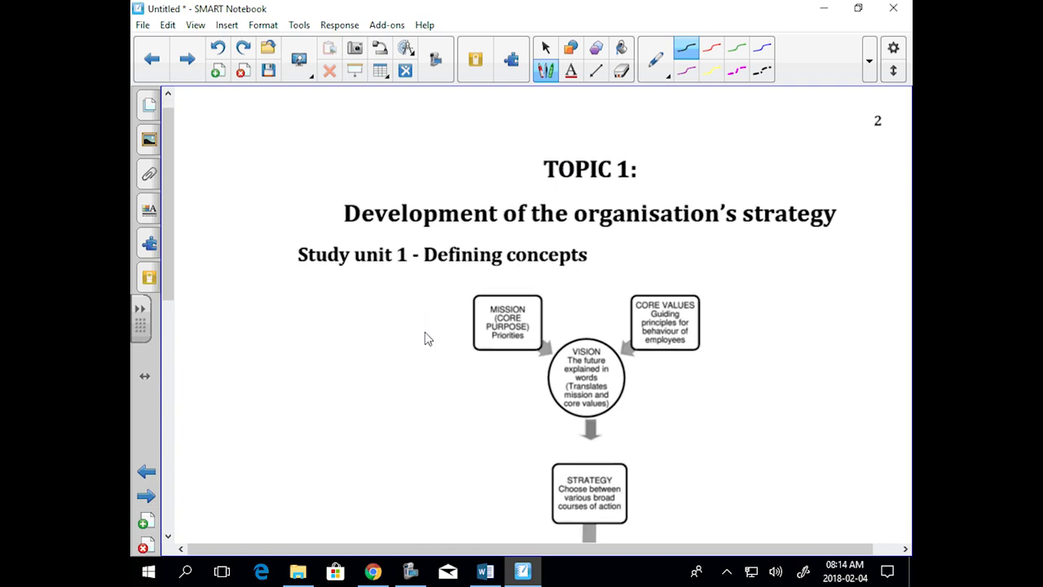
Step: Scroll the Topic 1 slide down to the mission, vision and strategy diagram
scroll(down, 3)
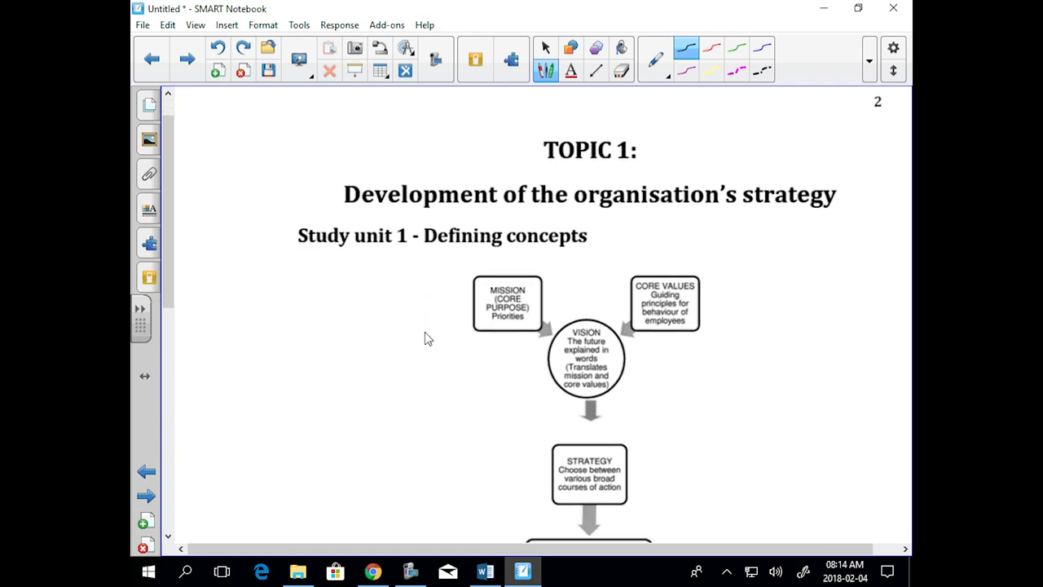
scroll(down, 3)
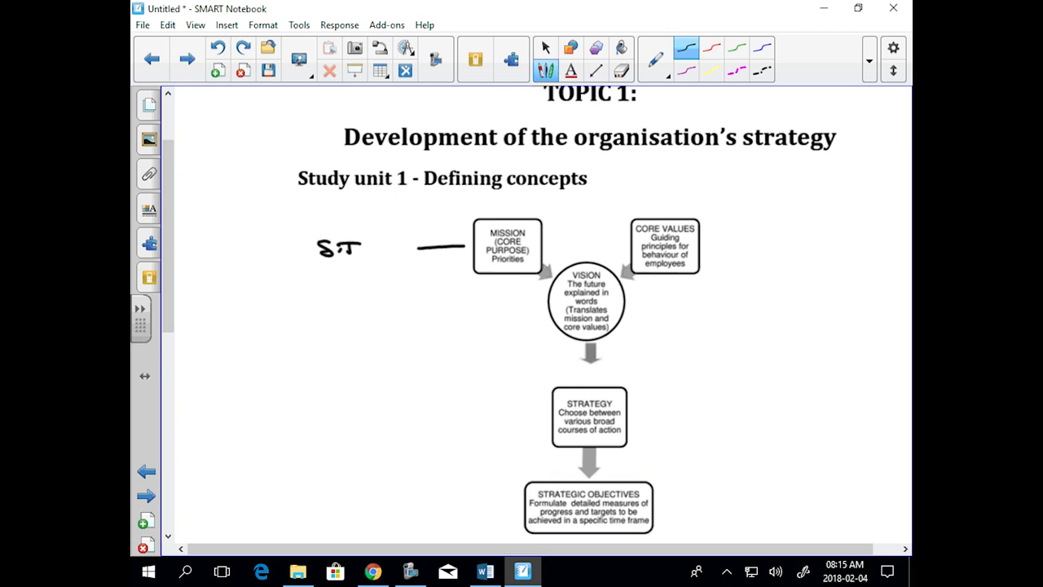
Step: Finish S.T with a dot, write L.T with a line to the Vision circle, and curve around Core Values
click(364, 255)
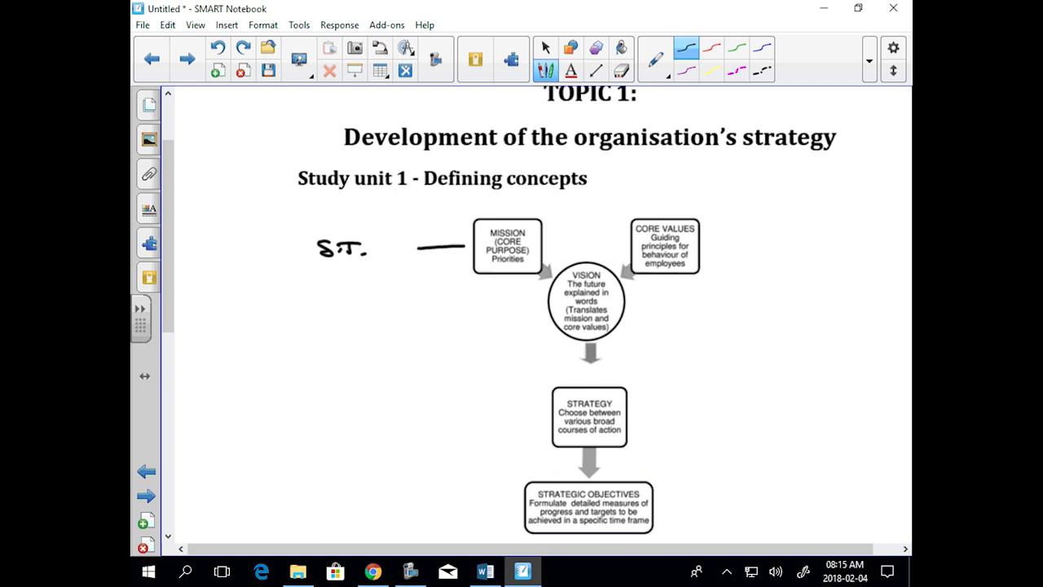
drag(479, 323, 531, 318)
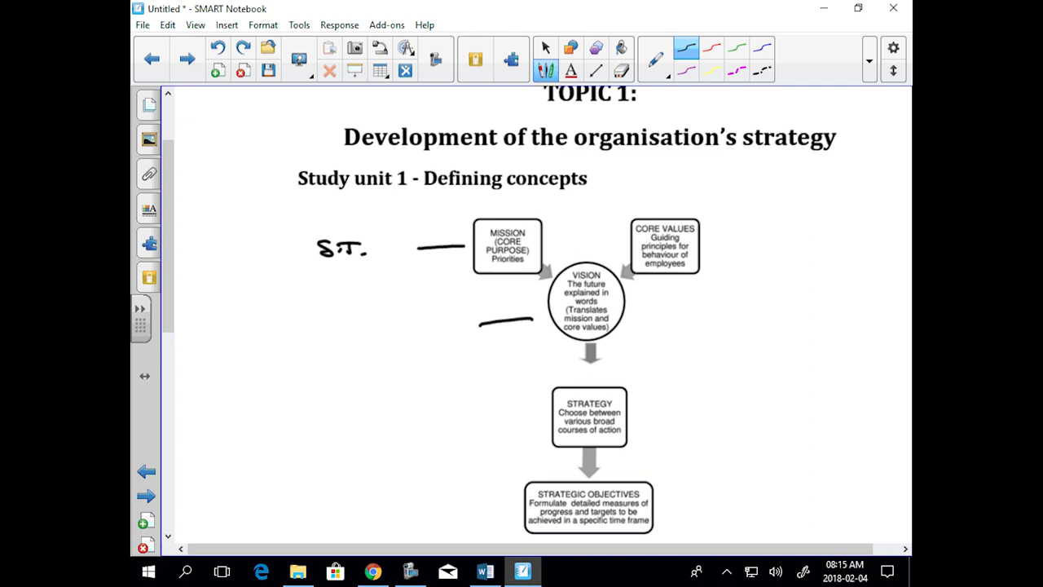
drag(407, 337, 454, 338)
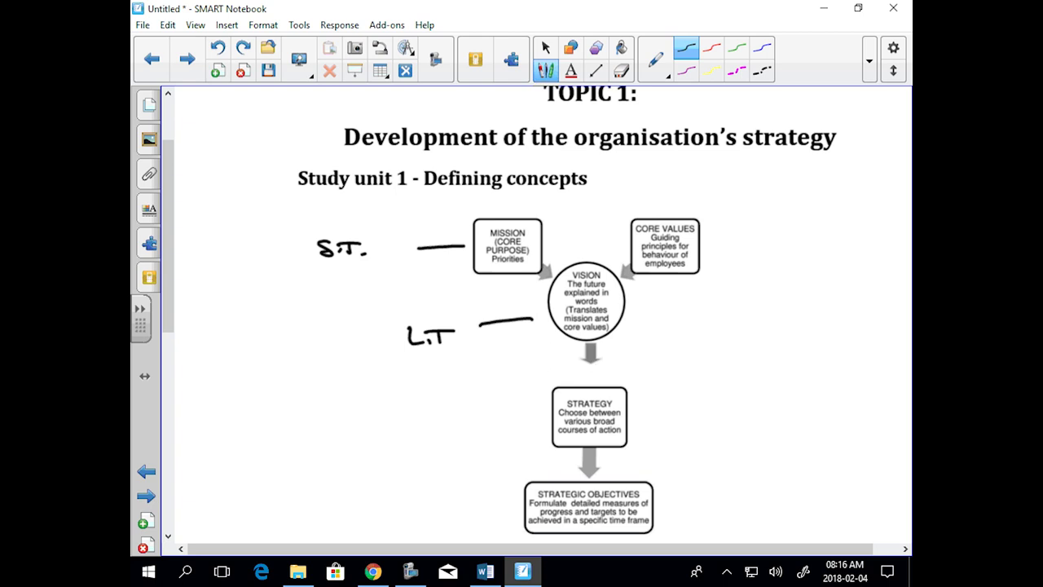
drag(610, 268, 671, 194)
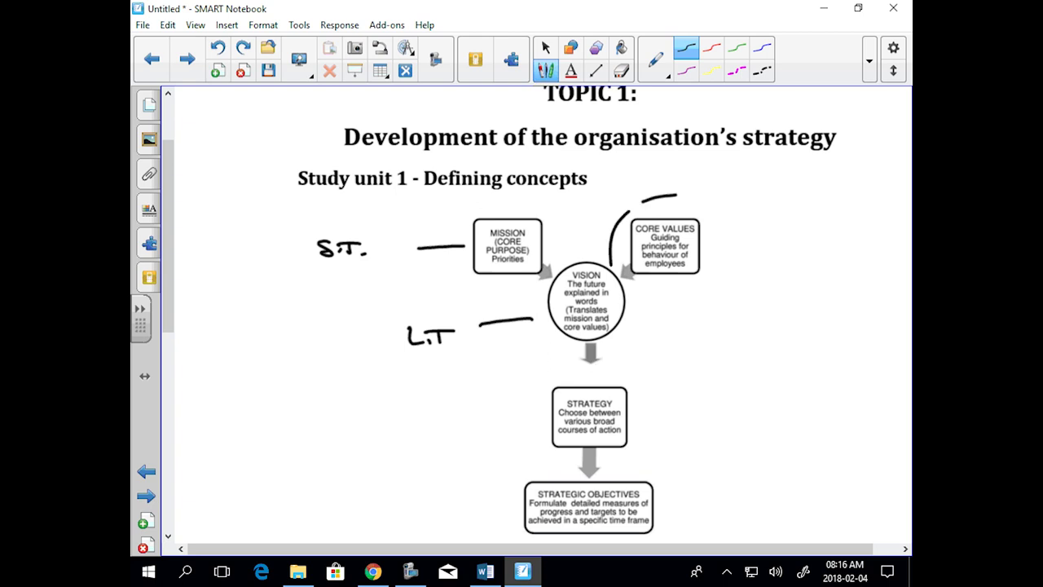